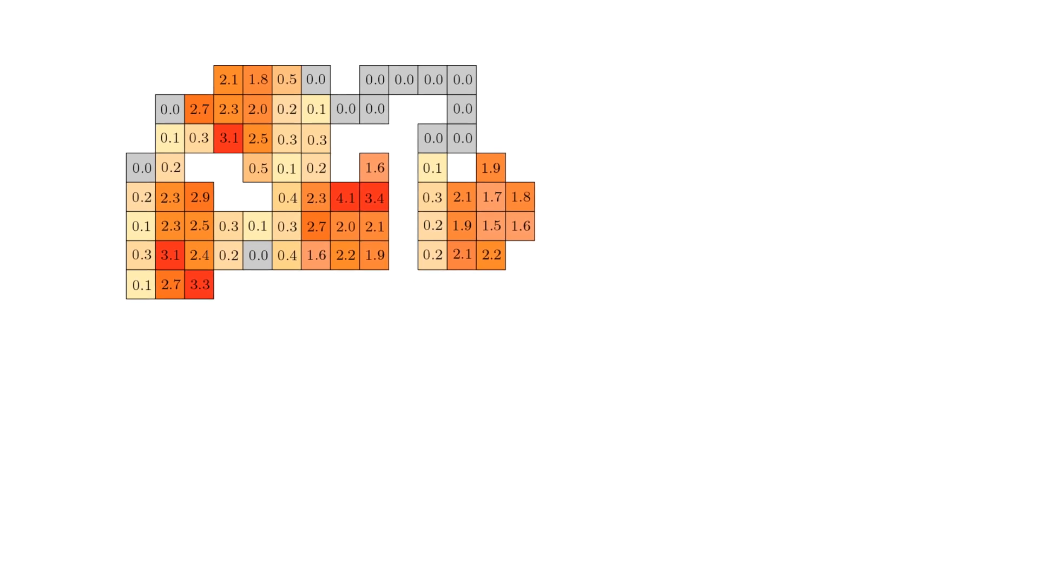
- Advance to the slide with the aerial waypoint route, energy-per-meter plot and drone photo
key(Right)
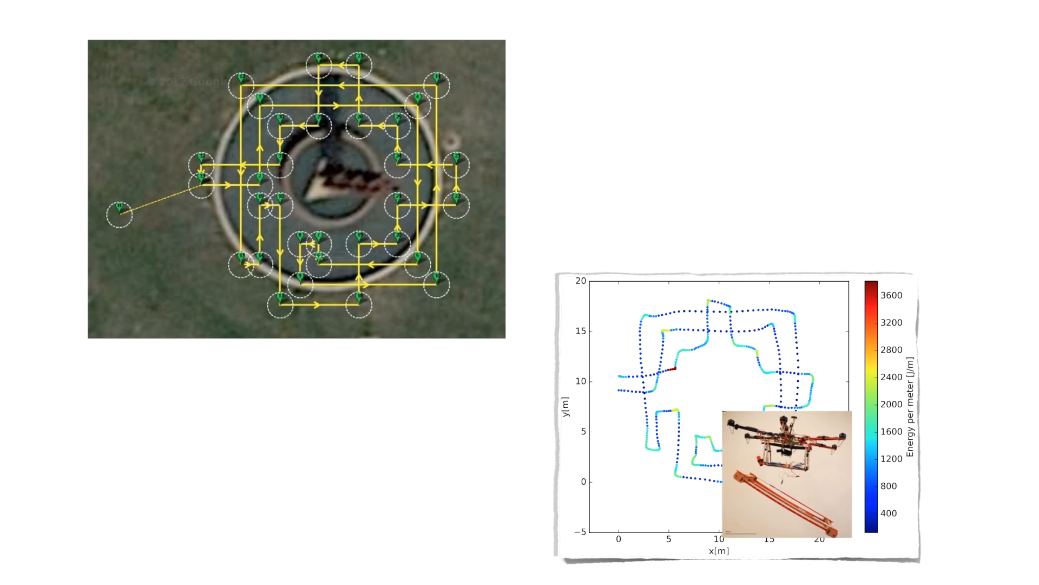